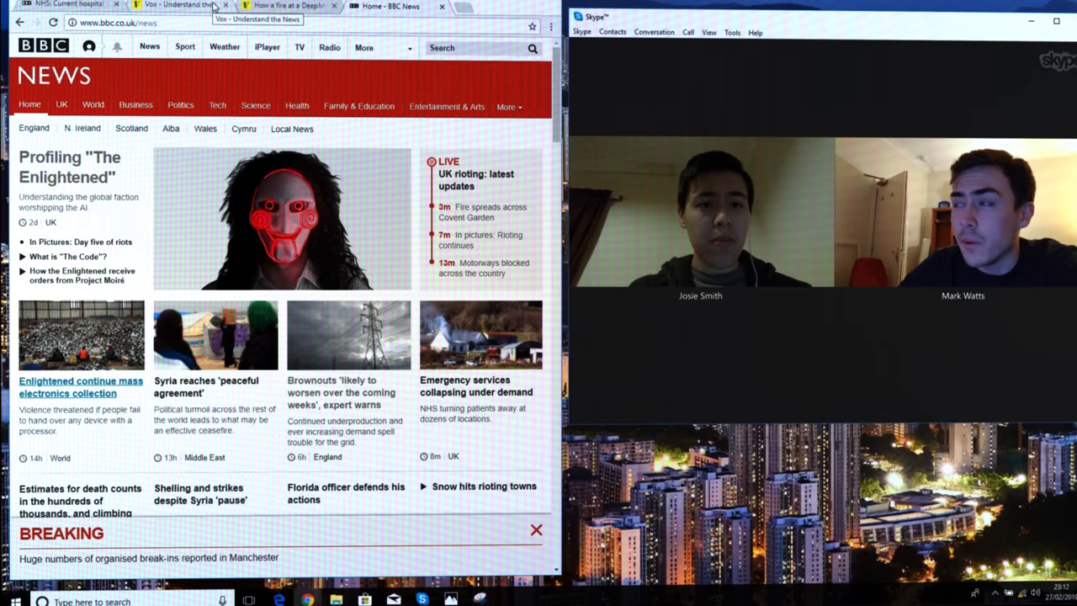
# - Search Google Maps in a new tab for "hospital" around Manchester
pyautogui.click(396, 6)
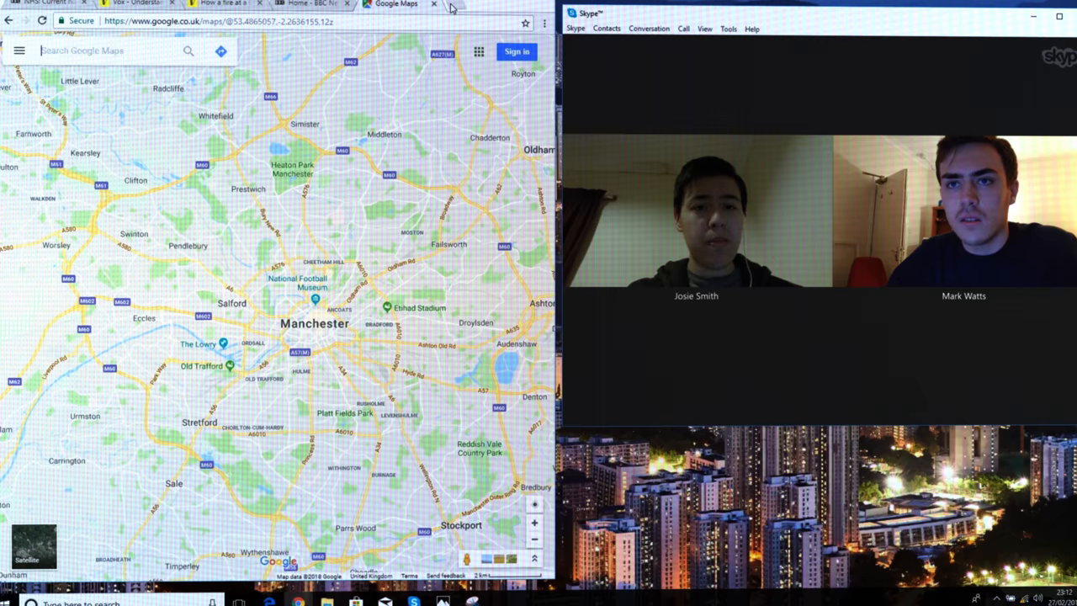
pyautogui.write('hospital')
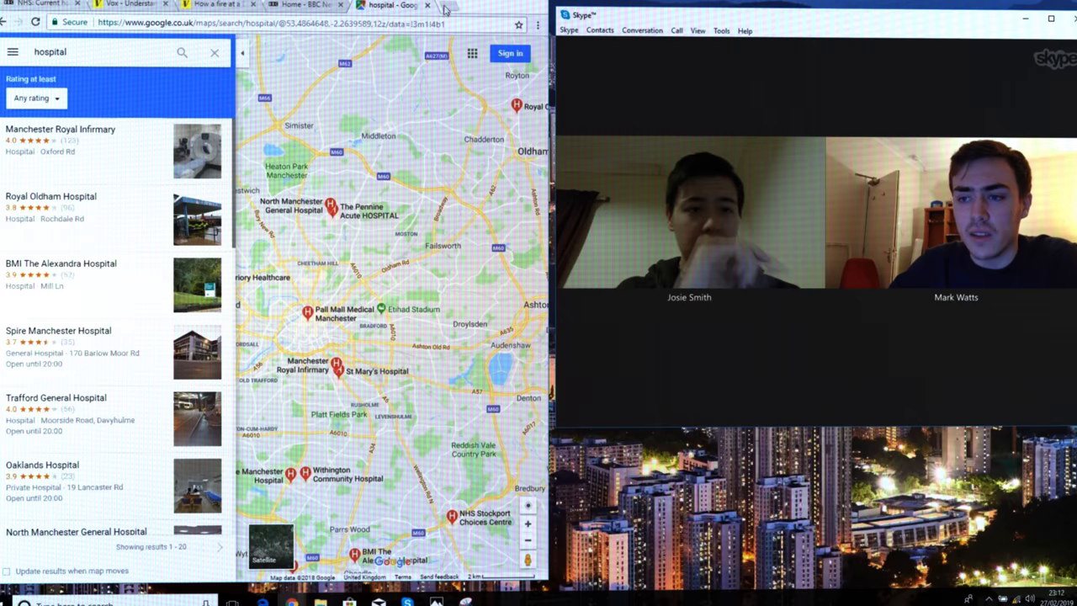